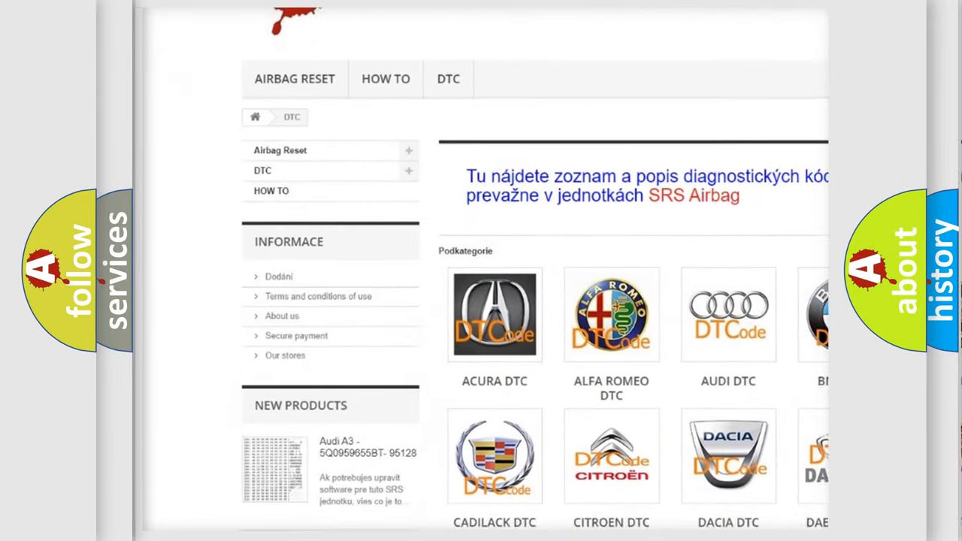
scroll(down, 3)
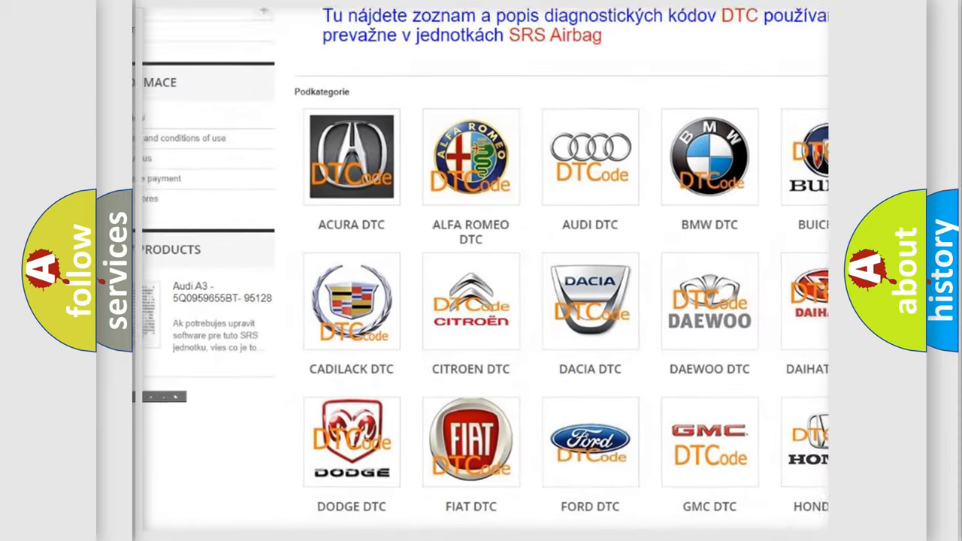
scroll(down, 3)
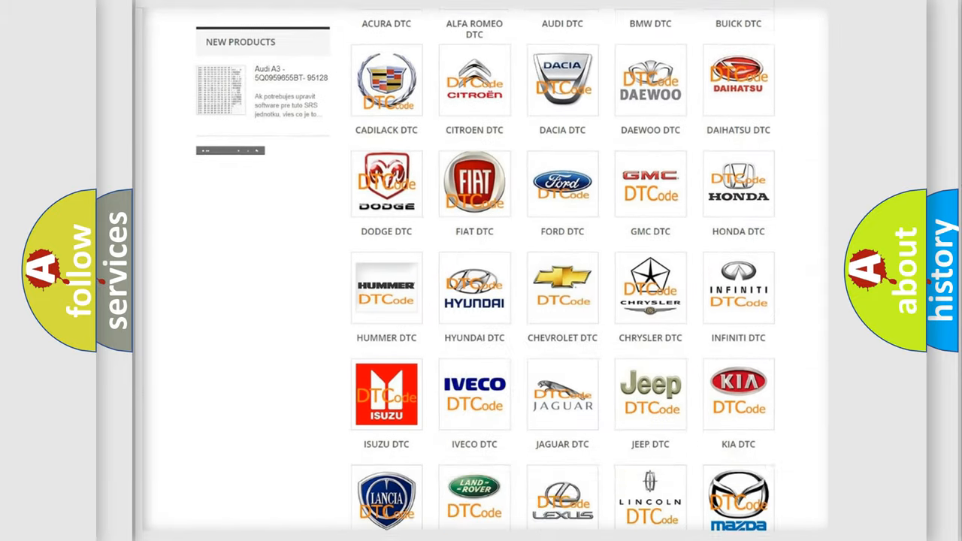
scroll(down, 3)
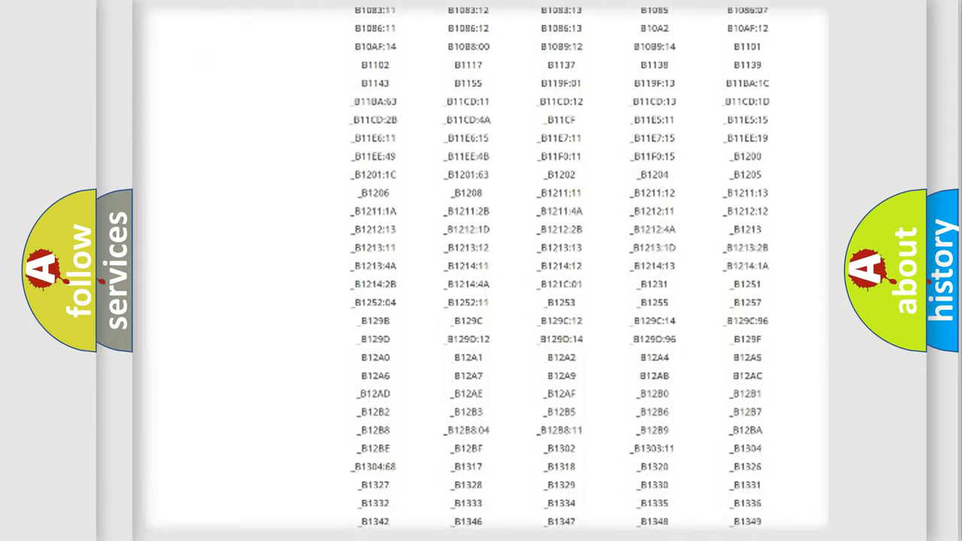
scroll(down, 3)
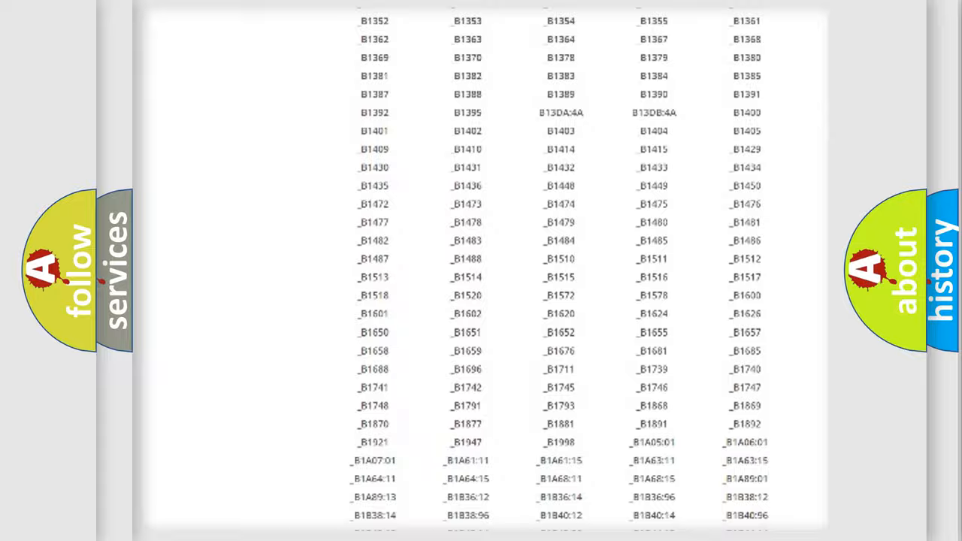